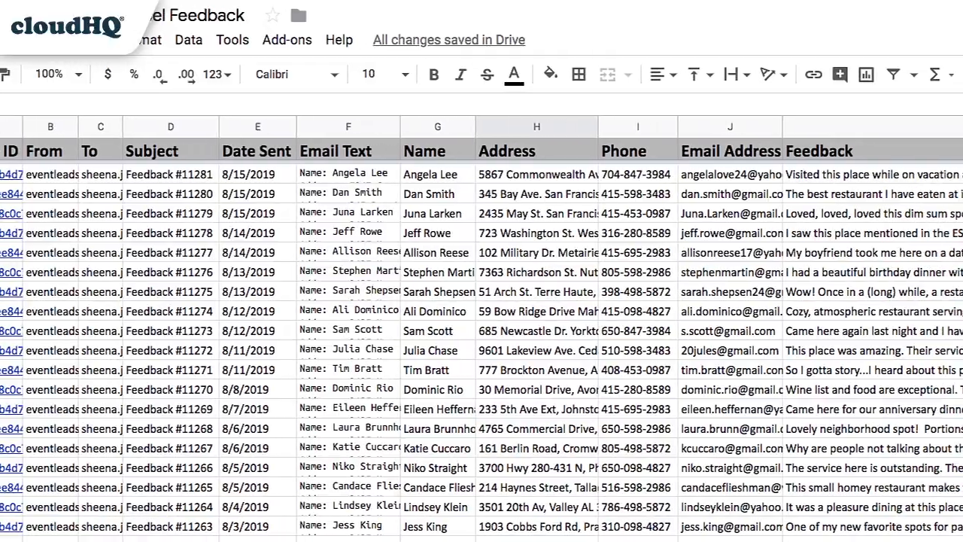
Step: Return from the finished Google Sheet to the Gmail inbox listing Feedback-labelled emails
scroll(right, 3)
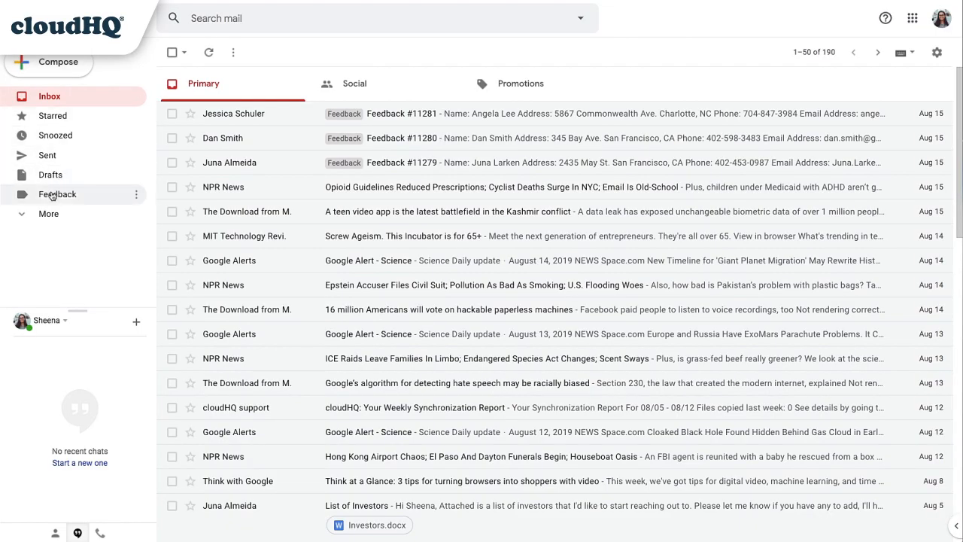
click(57, 195)
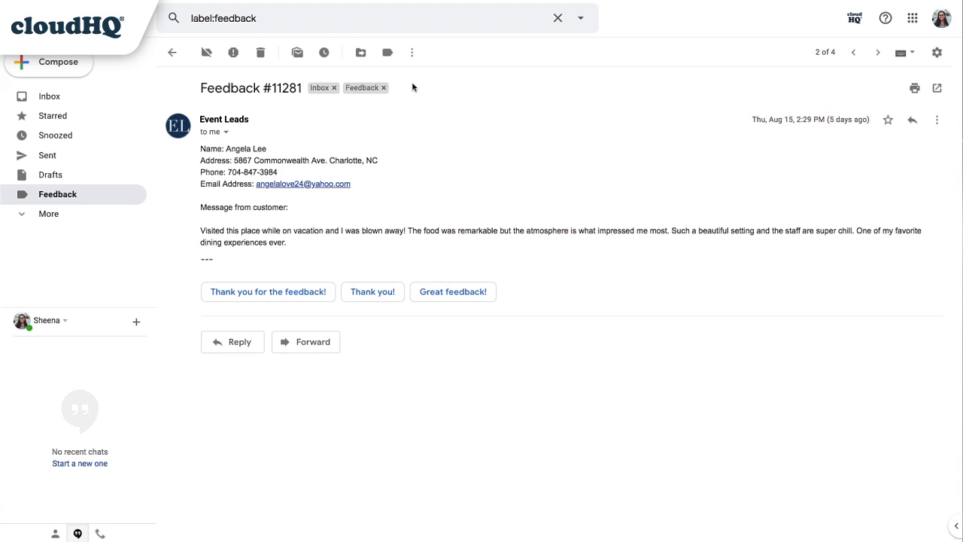
mouse_move(256, 210)
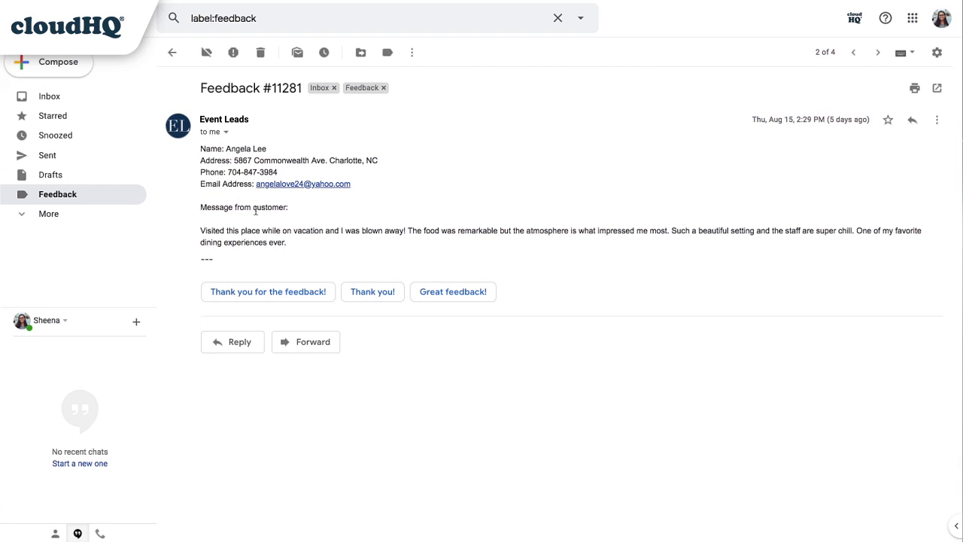
drag(201, 231, 288, 243)
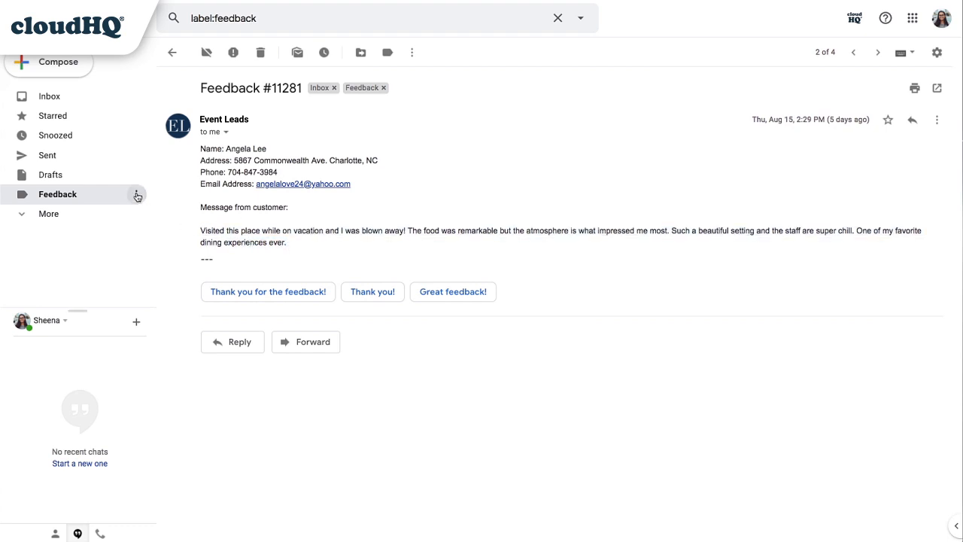
Step: Choose cloudHQ's Save label to Google Sheets for the Feedback label
click(135, 194)
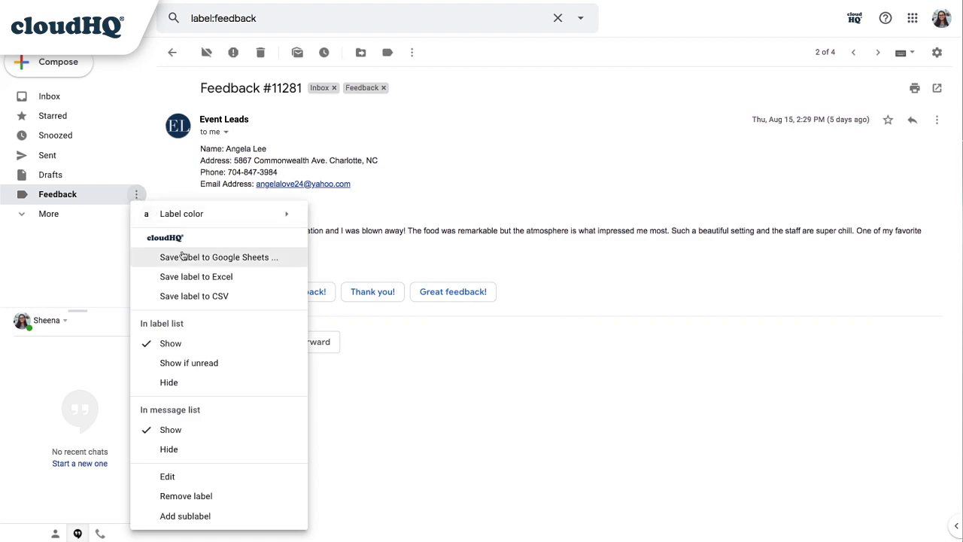
click(219, 256)
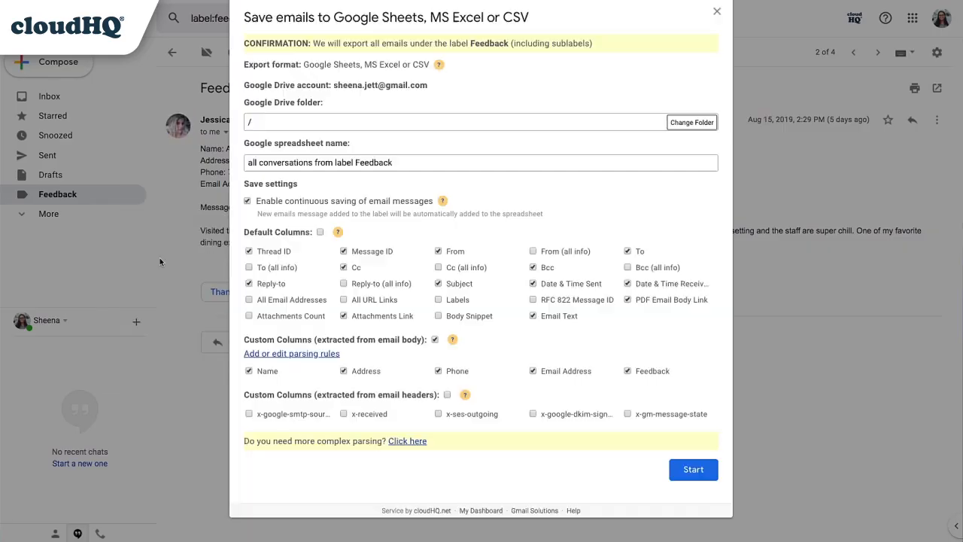
click(292, 352)
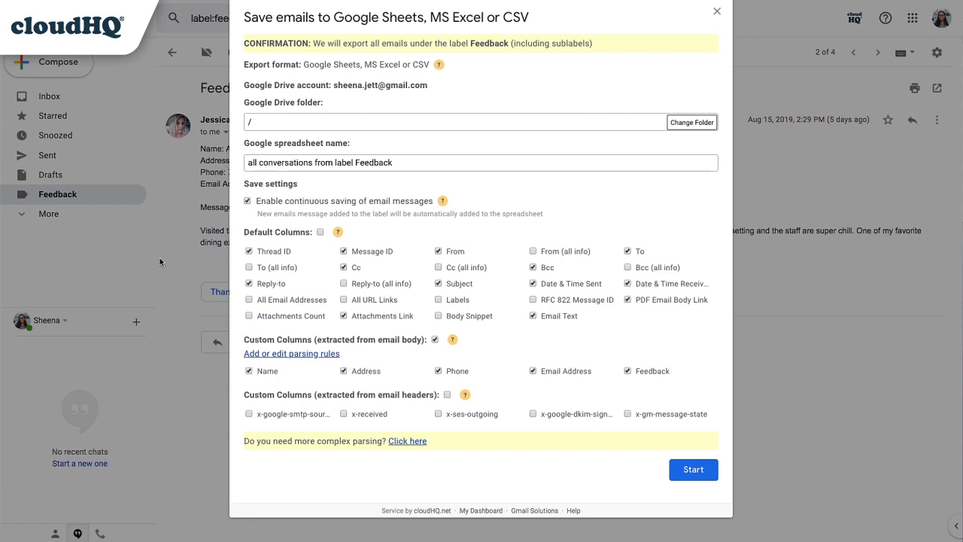
Step: Add a Feedback parsing column capturing lines between 'Message from customer:' and '---'
click(291, 352)
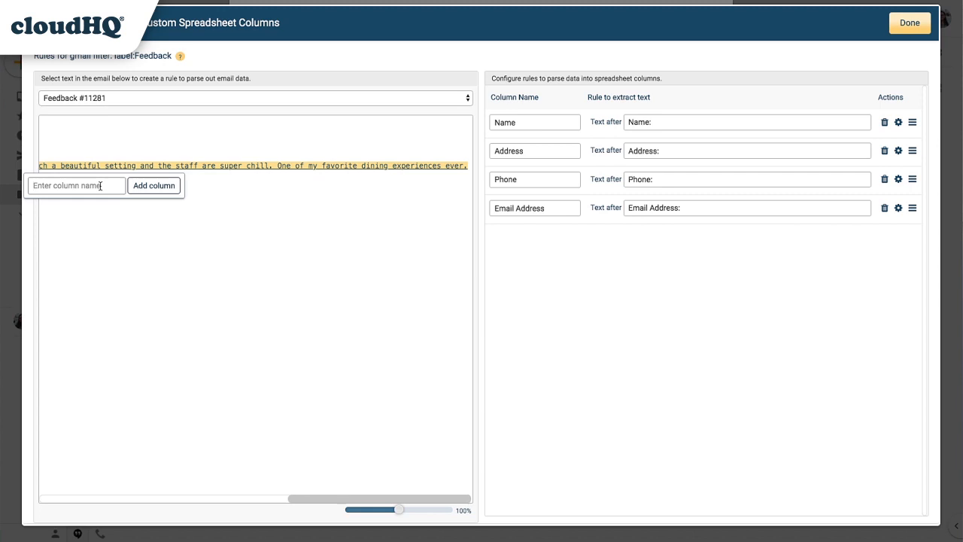
text(Feedback)
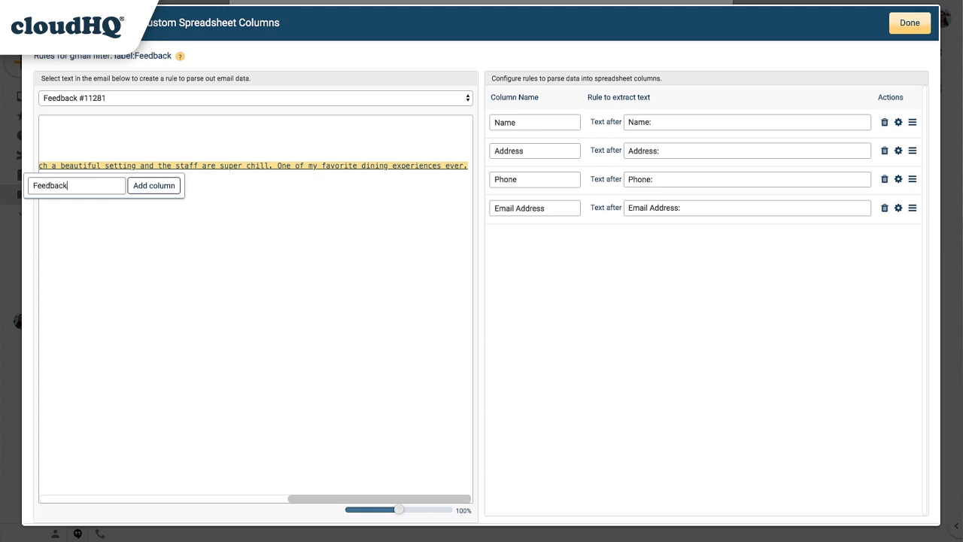
mouse_move(153, 185)
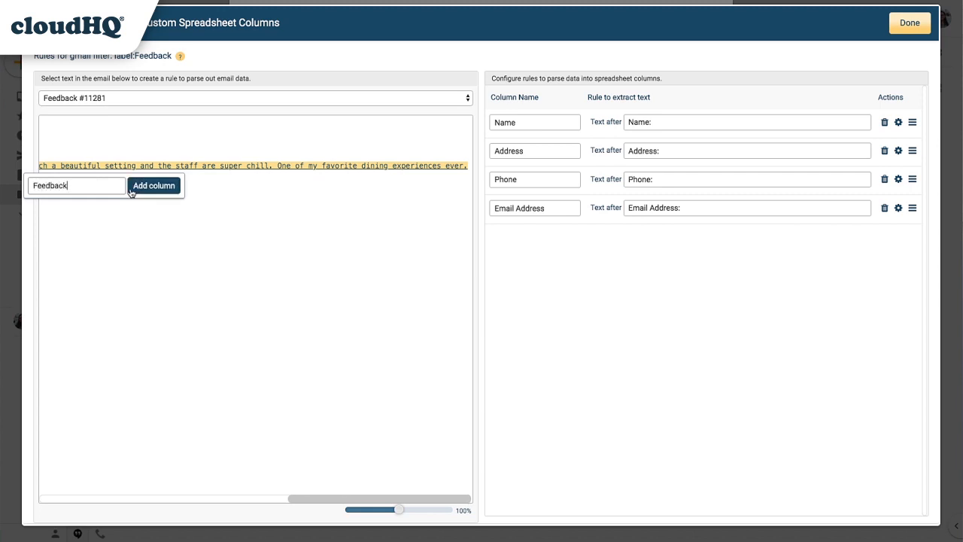
click(153, 185)
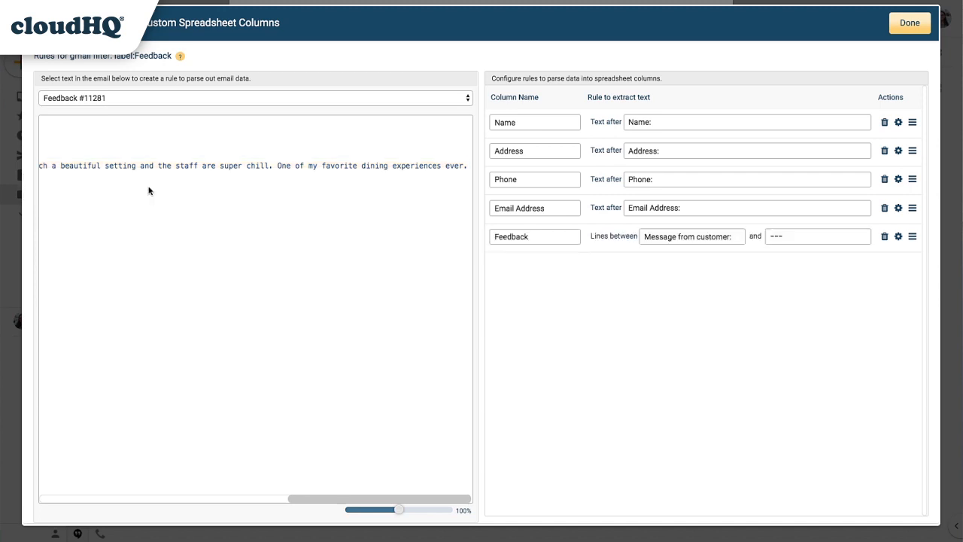
drag(39, 166, 466, 166)
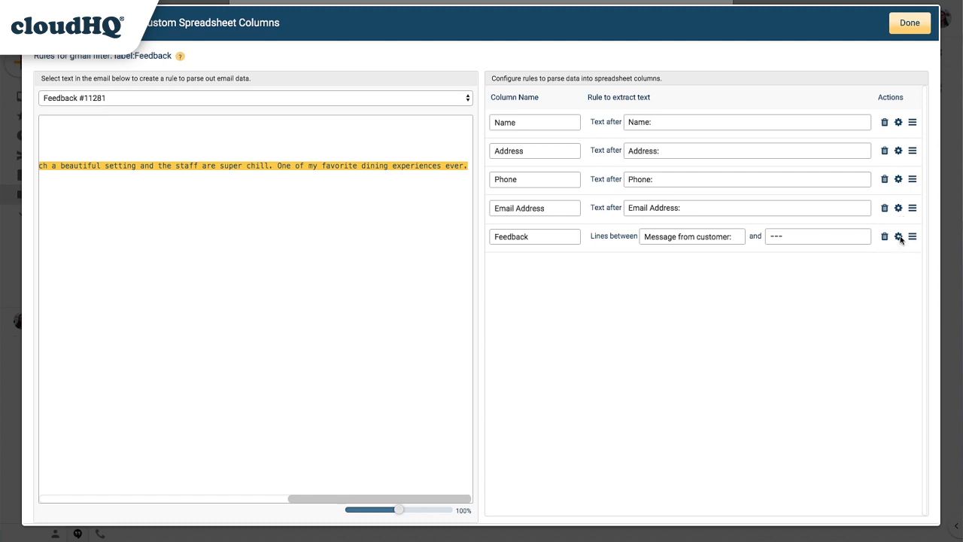
Step: Confirm the Feedback rule as Between two lines and save it
click(900, 235)
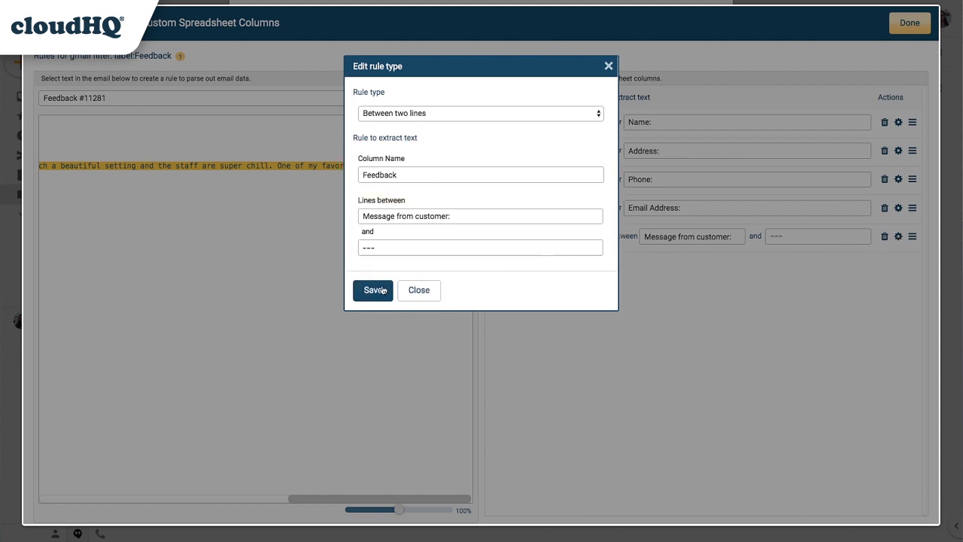
click(371, 290)
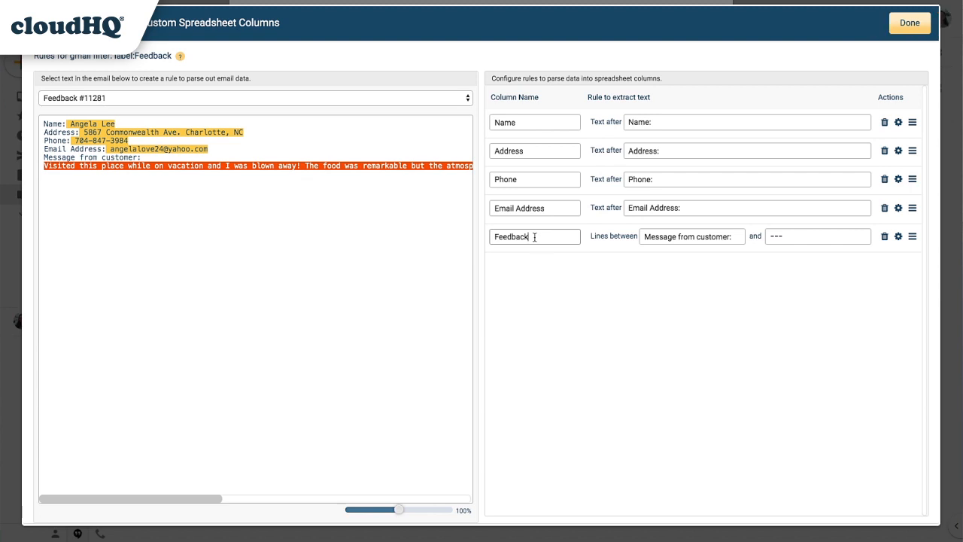
mouse_move(909, 22)
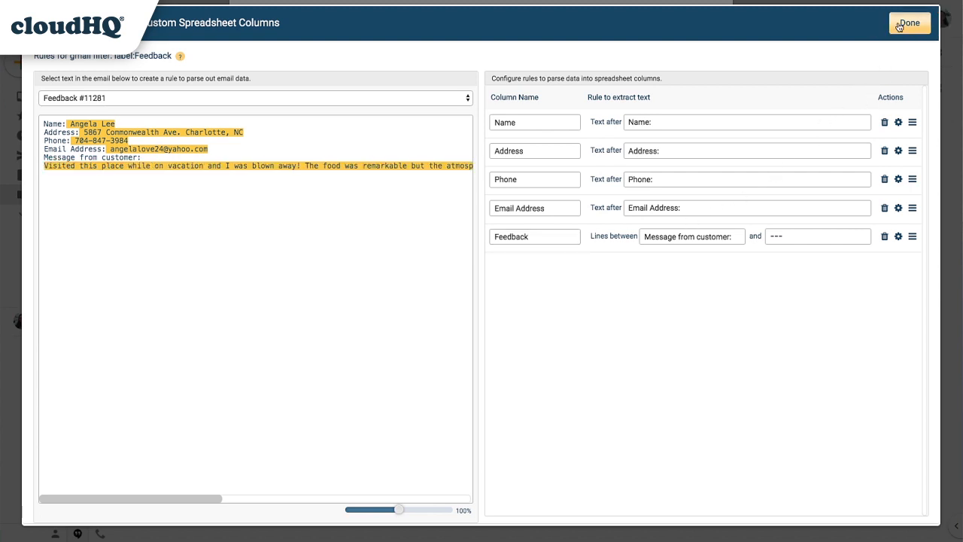
Step: Finish the column editor and start continuous export of Feedback emails to Google Sheets
click(911, 22)
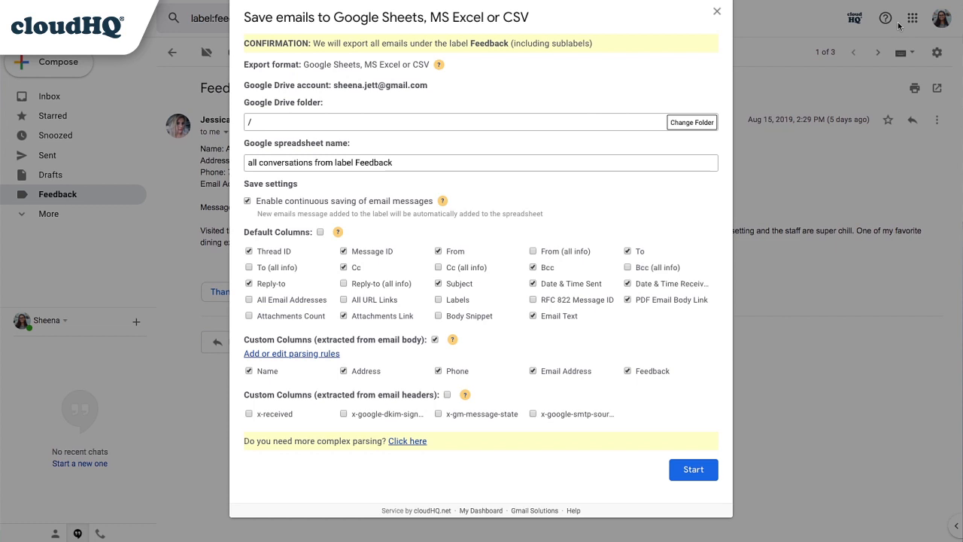
mouse_move(638, 374)
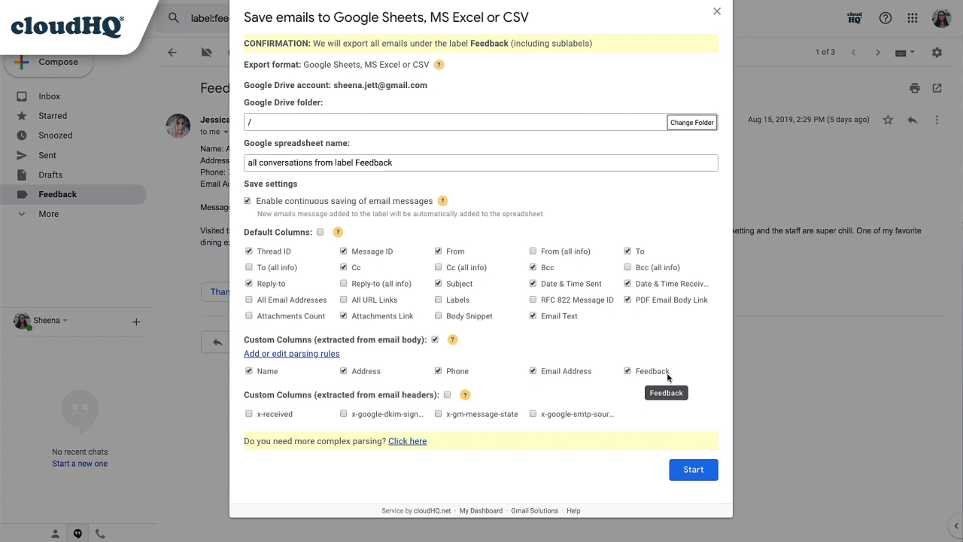
click(692, 469)
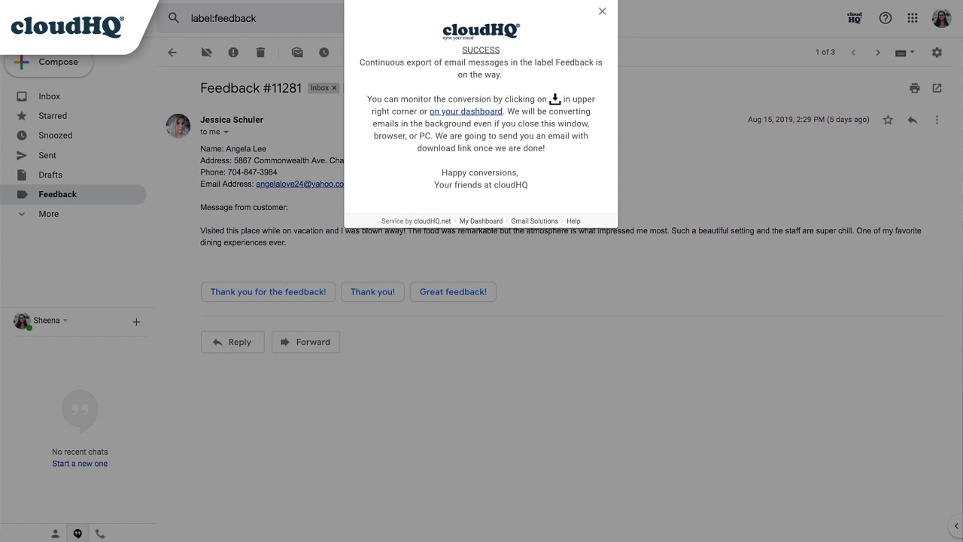
Step: Dismiss the success popup and read cloudHQ's 'Export Emails to Google Sheets' completion email
click(602, 12)
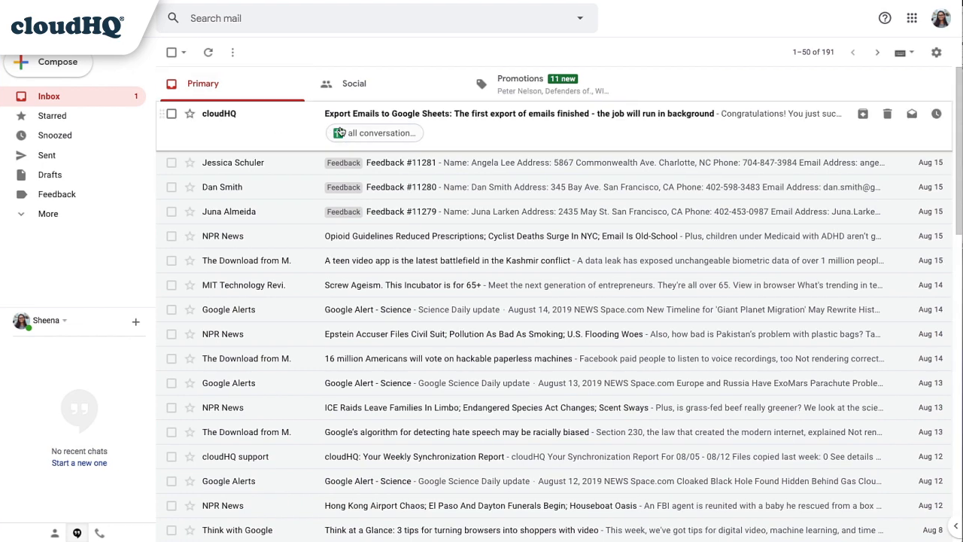
click(527, 114)
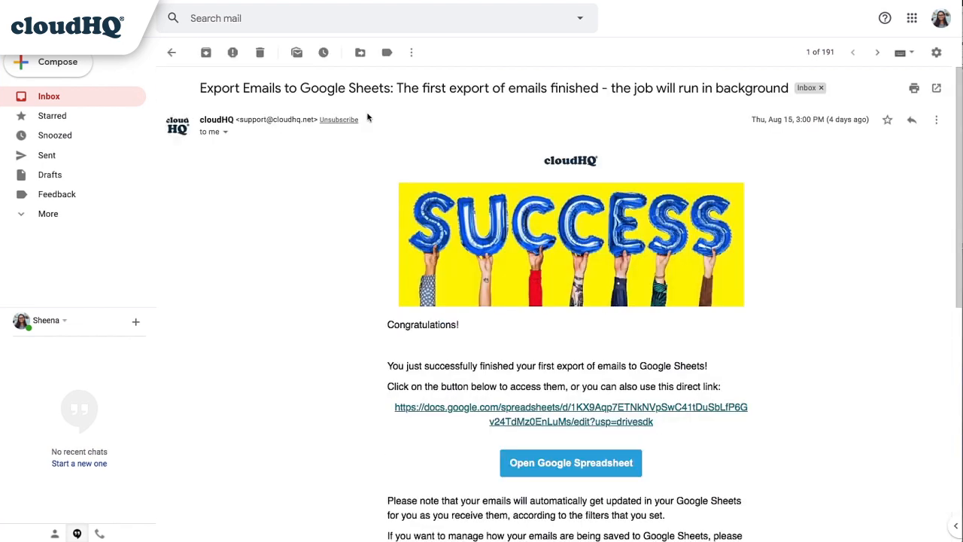
click(569, 461)
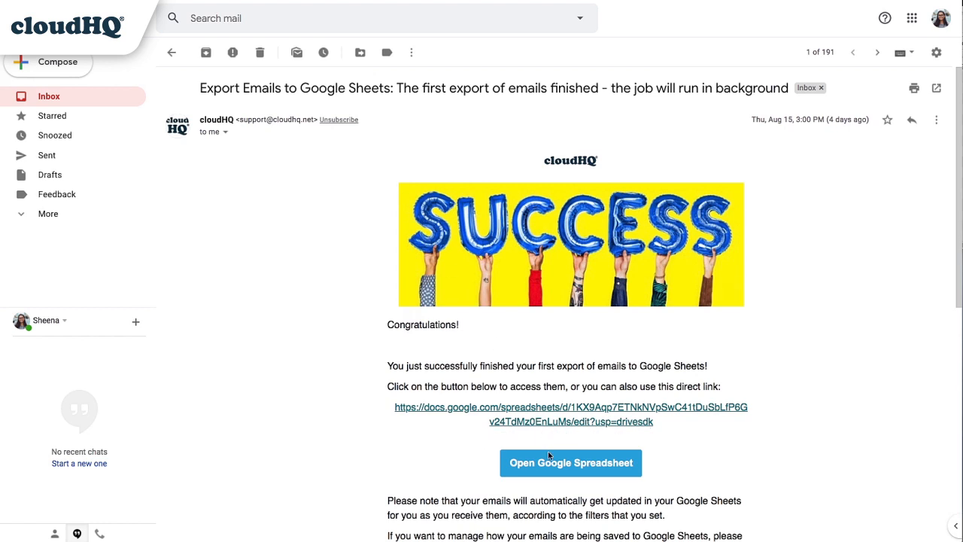
Step: View the exported spreadsheet's Feedback column holding each customer's message
click(569, 462)
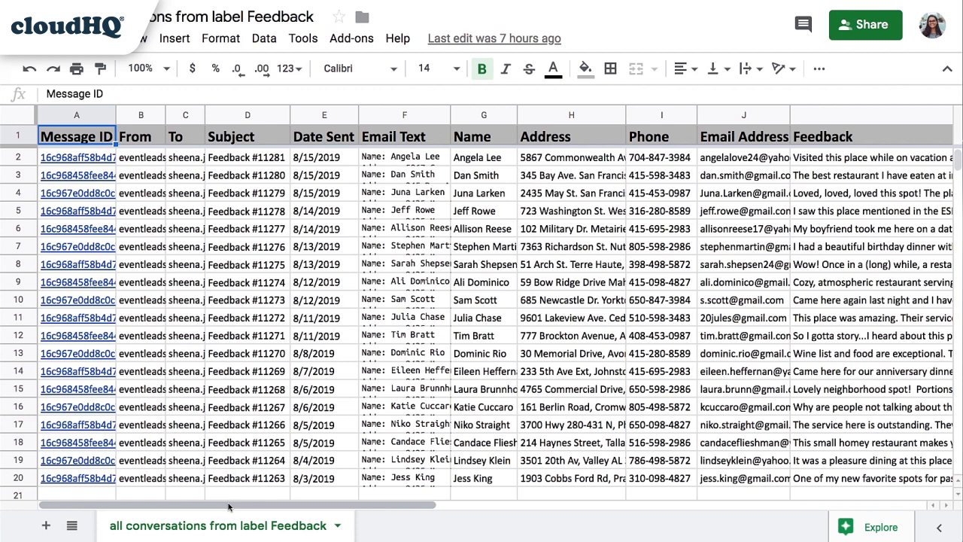
scroll(right, 3)
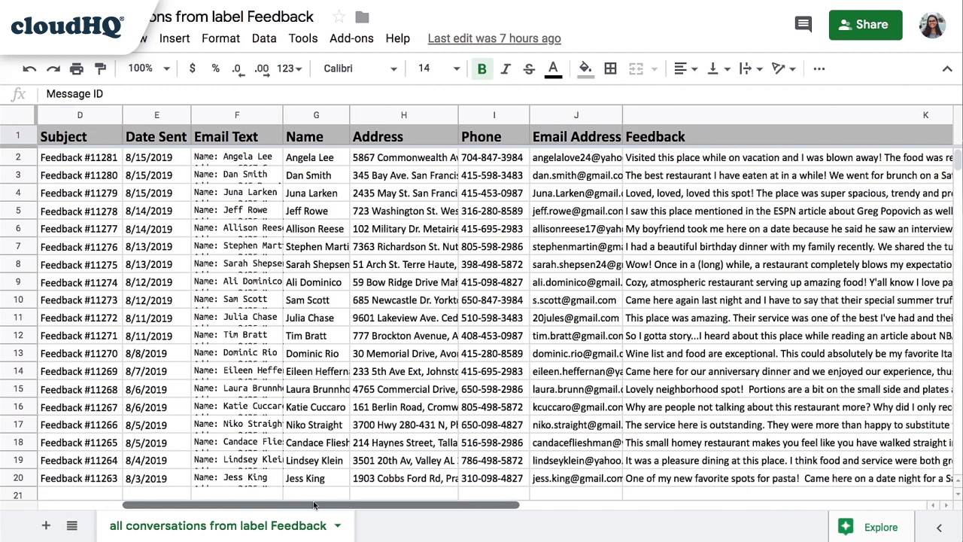